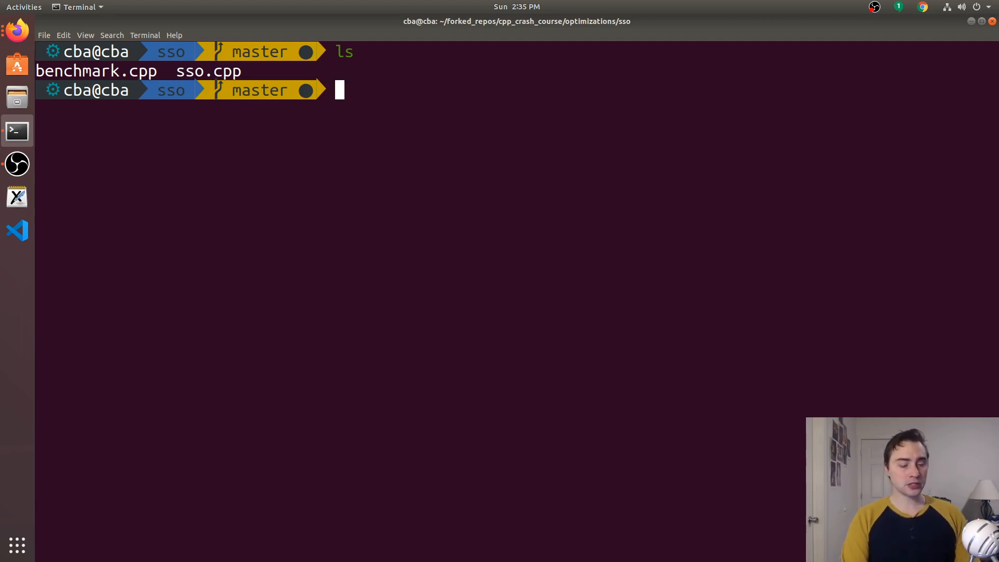
# Compile sso.cpp into the sso executable with g++ and run it.
pyautogui.write('vim sso.cpp')
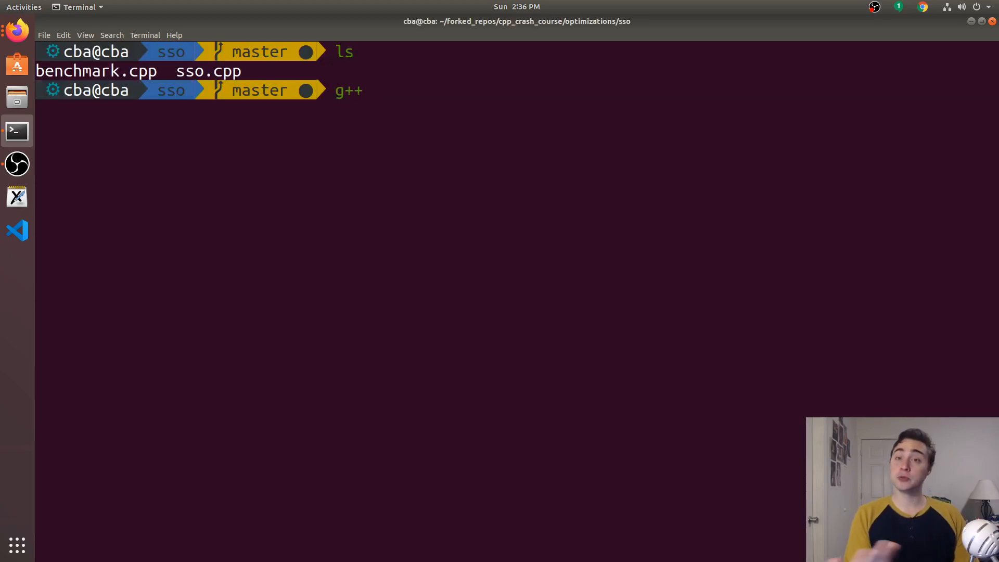
pyautogui.write('sso.cpp -o sso')
pyautogui.write('.//')
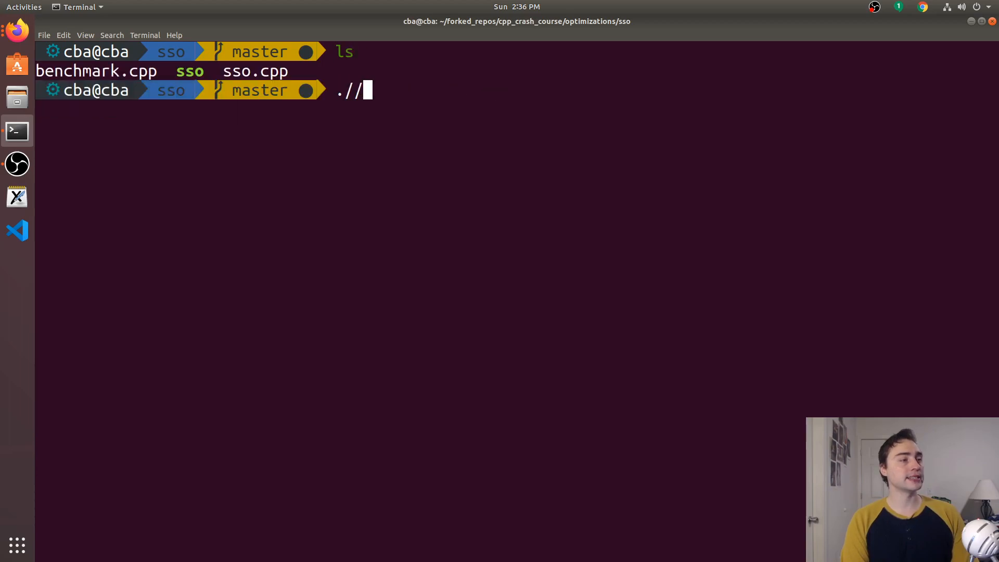
pyautogui.write('sso')
pyautogui.press('Return')
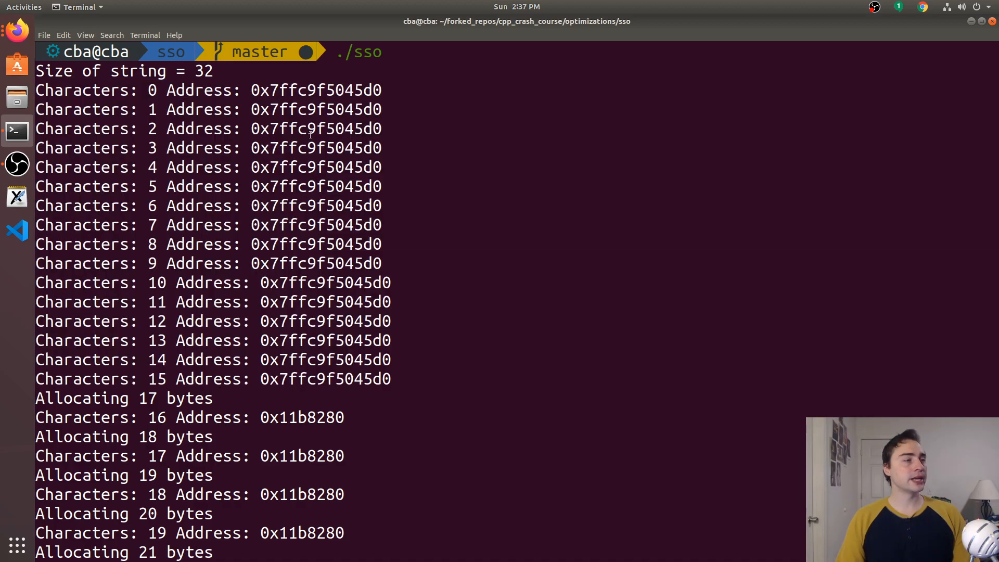
# Highlight the short string's stack address and the line where 16 characters move to the heap.
pyautogui.doubleClick(316, 89)
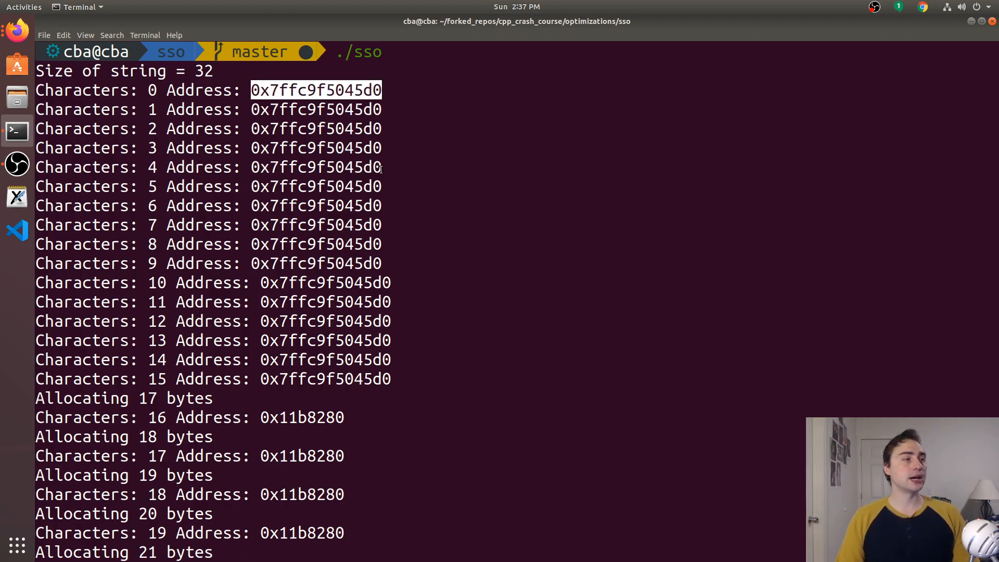
pyautogui.scroll(-3)
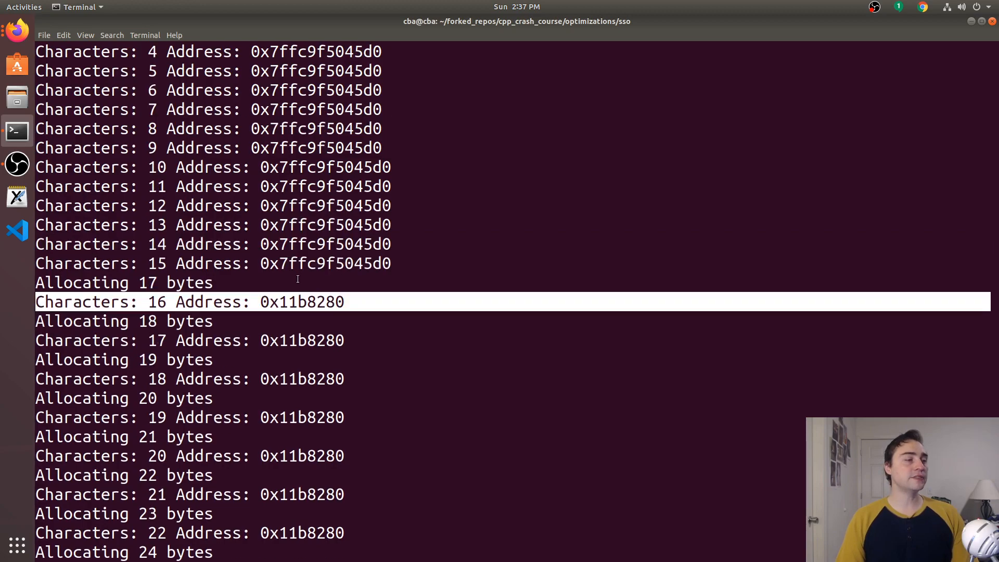
pyautogui.doubleClick(301, 302)
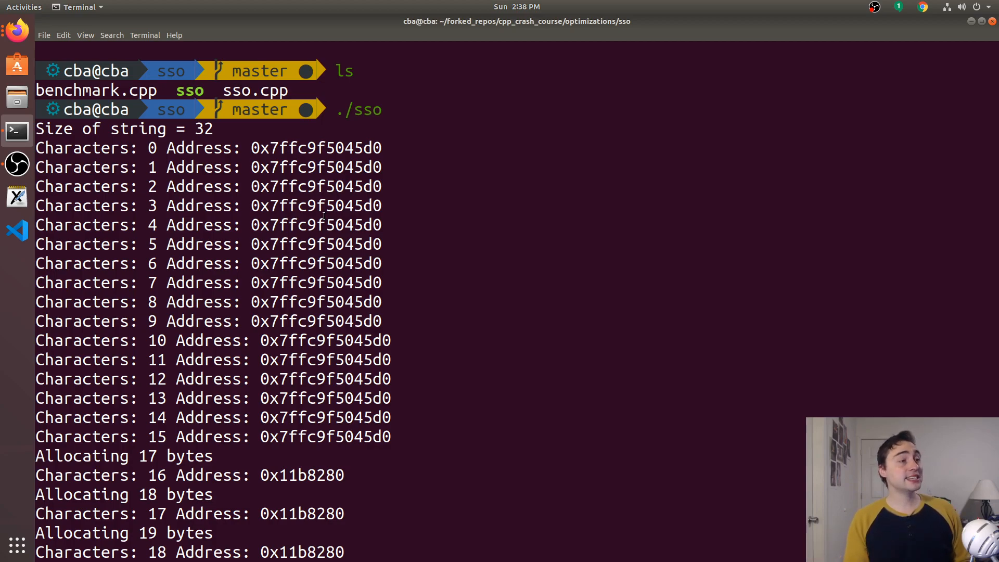
pyautogui.moveTo(241, 196)
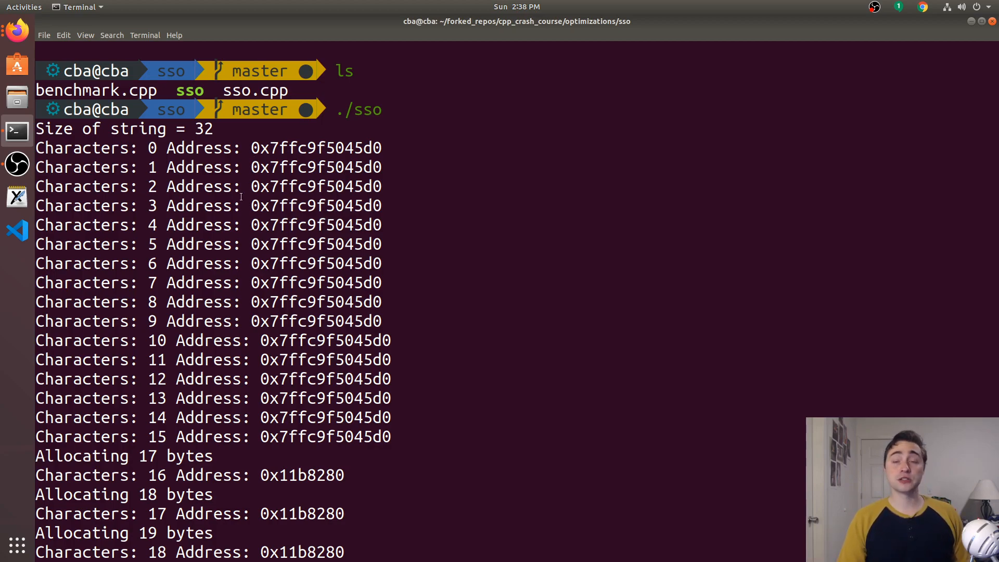
# Scroll through the sso output showing heap allocation starting at 17 bytes.
pyautogui.scroll(-3)
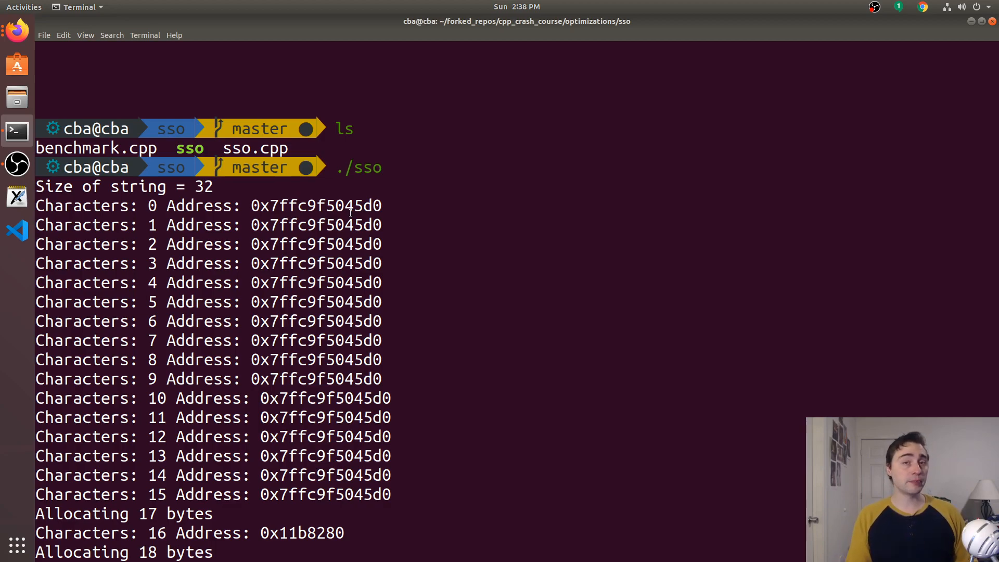
pyautogui.moveTo(590, 238)
pyautogui.write('ls')
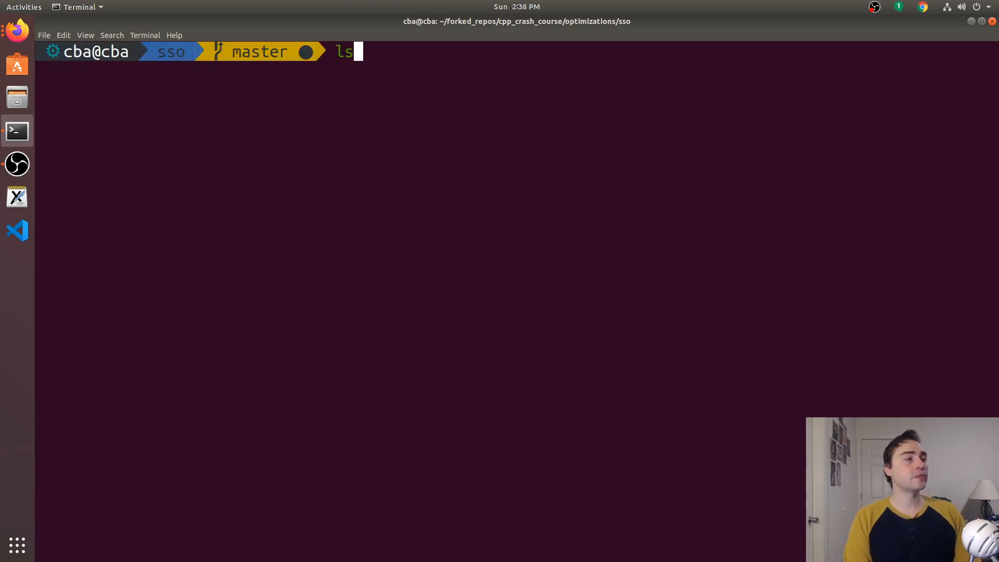
# Build sso with clang++ --stdlib=libc++ and confirm ldd lists libc++.so.1.
pyautogui.press('Return')
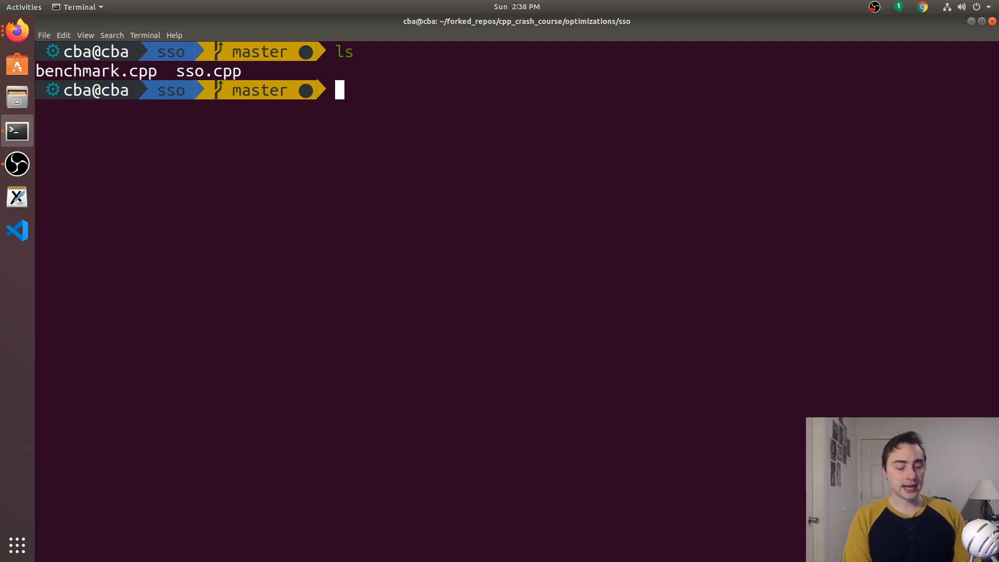
pyautogui.write('clang++ sso.cpp -o sso --stdlib=libc++')
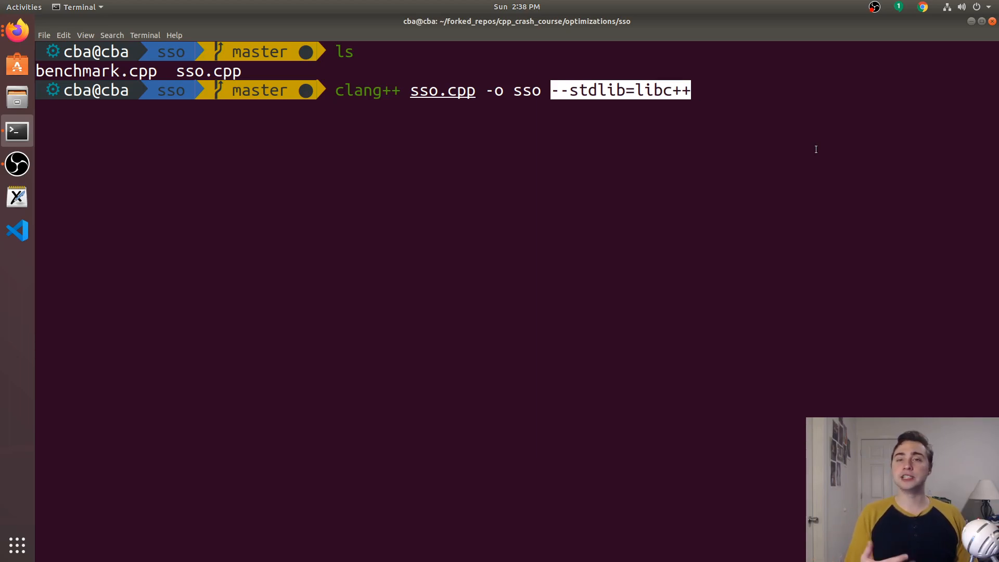
pyautogui.press('Return')
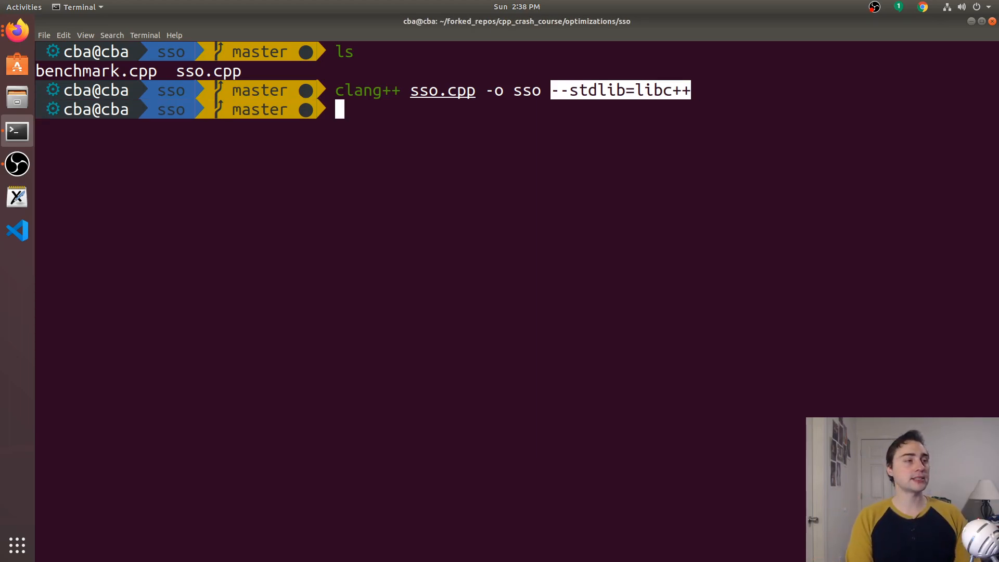
pyautogui.write('ldd sso')
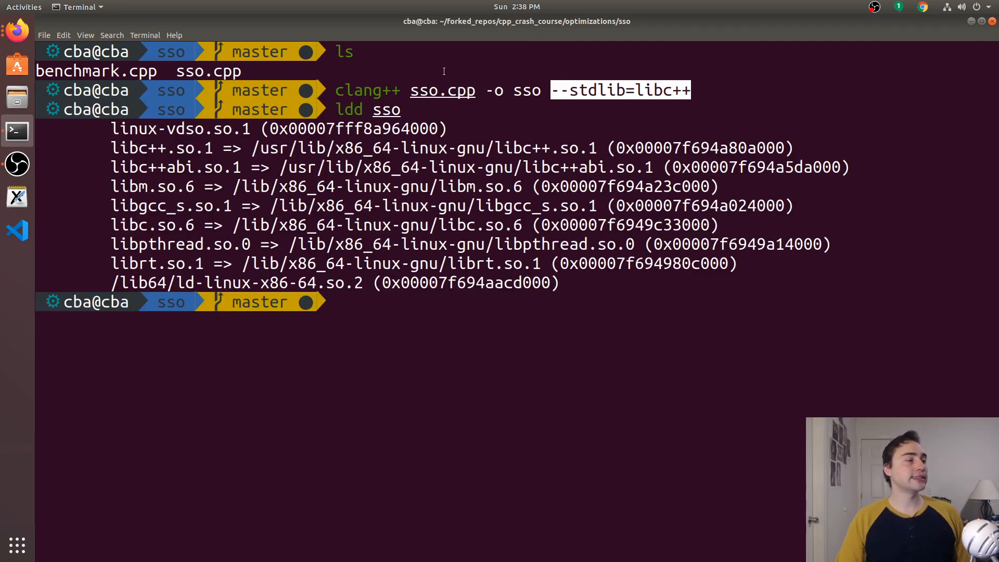
pyautogui.doubleClick(162, 147)
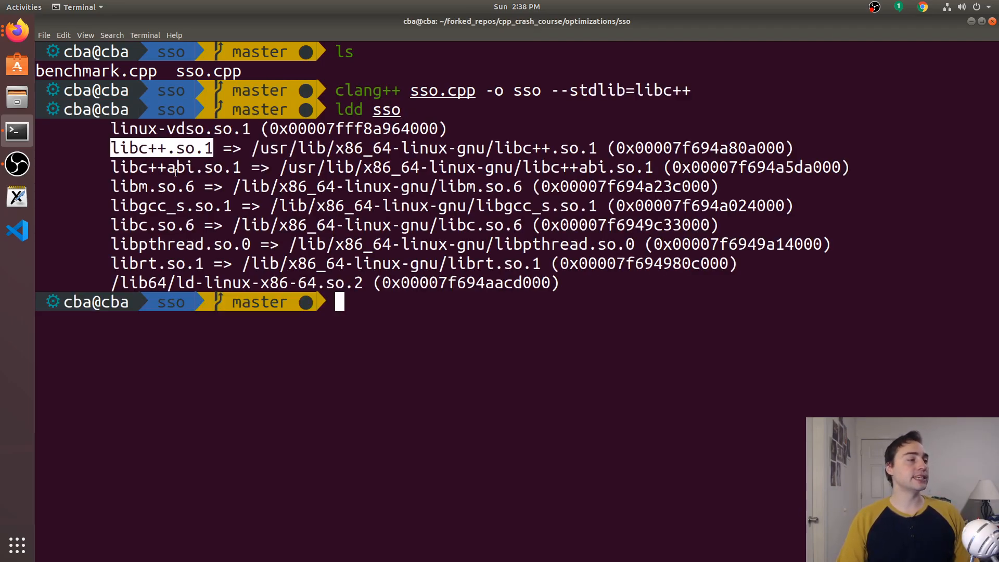
# Rebuild sso with clang++ without libc++ and confirm ldd lists libstdc++.so.6.
pyautogui.write('ldd sso')
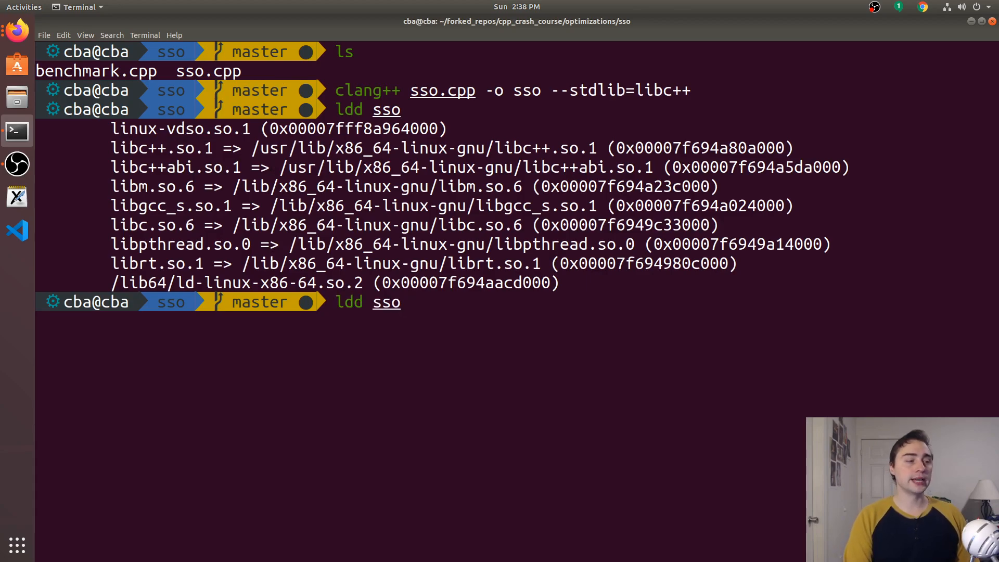
pyautogui.press('Up')
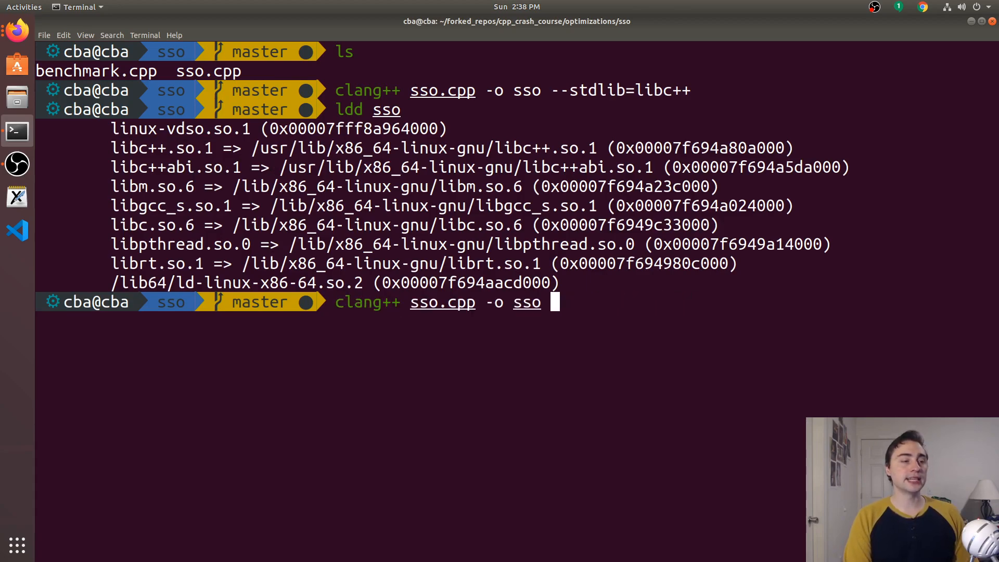
pyautogui.press('Return')
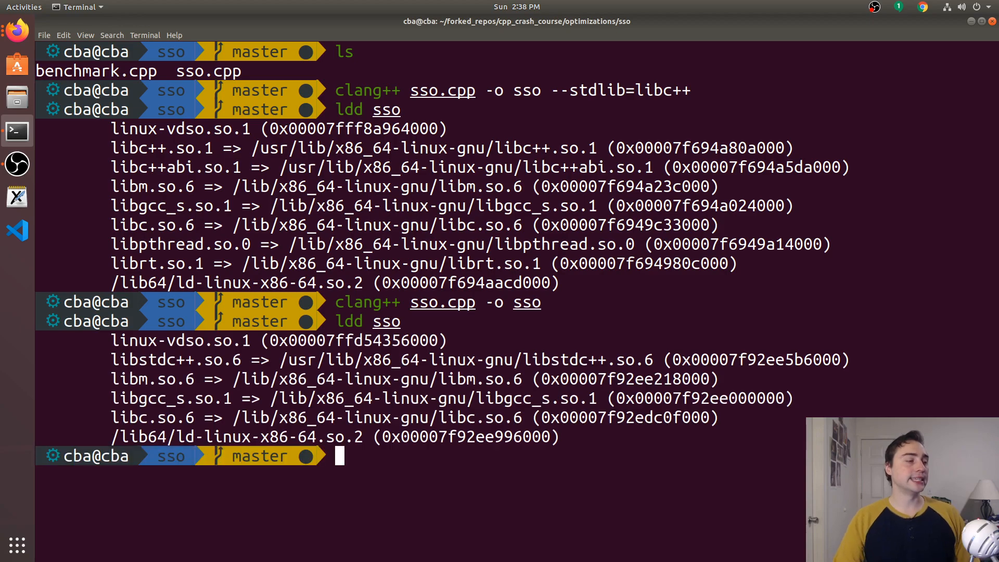
pyautogui.doubleClick(175, 359)
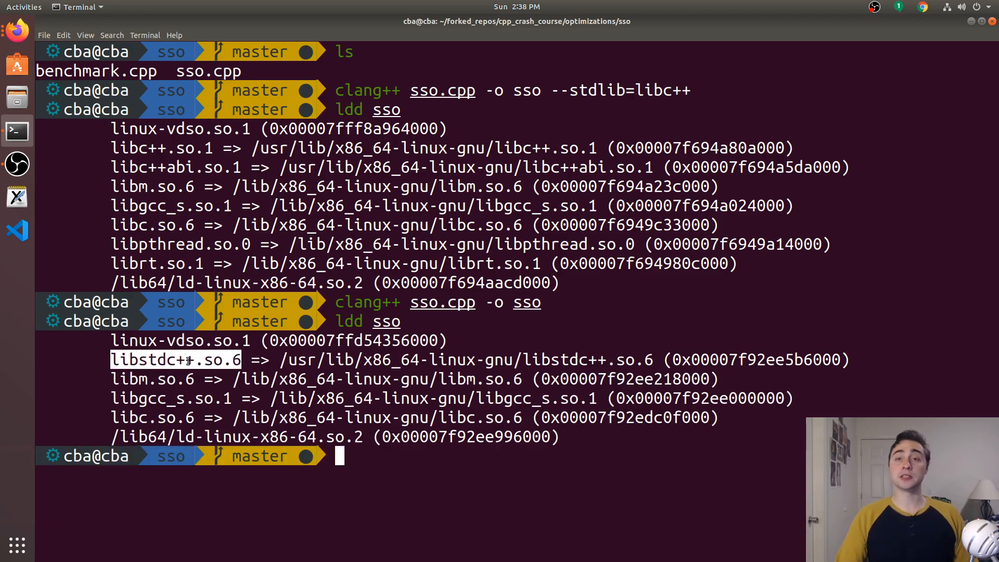
pyautogui.write('ldd sso')
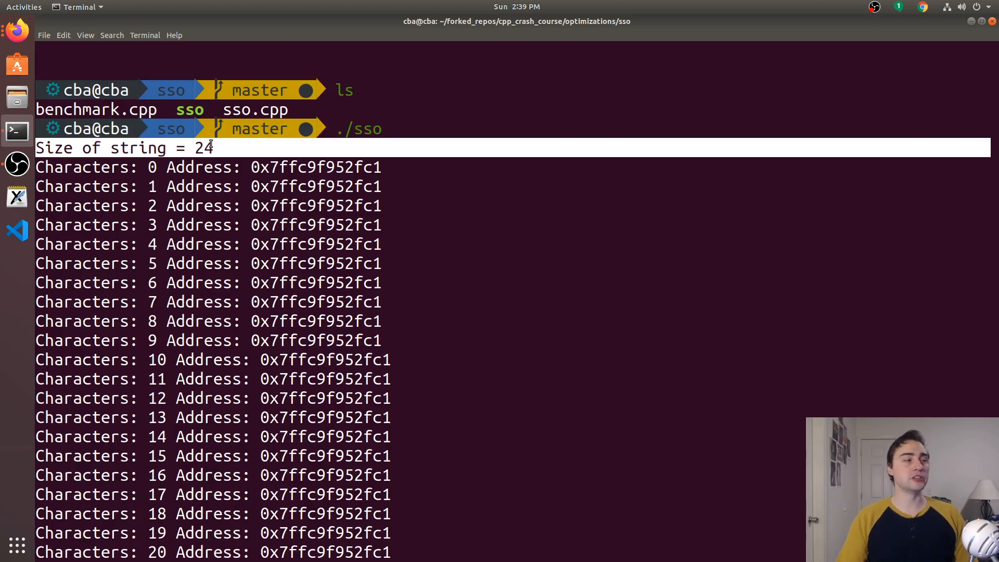
# Review addresses staying fixed through character 22, then remove the sso binary with rm.
pyautogui.scroll(-3)
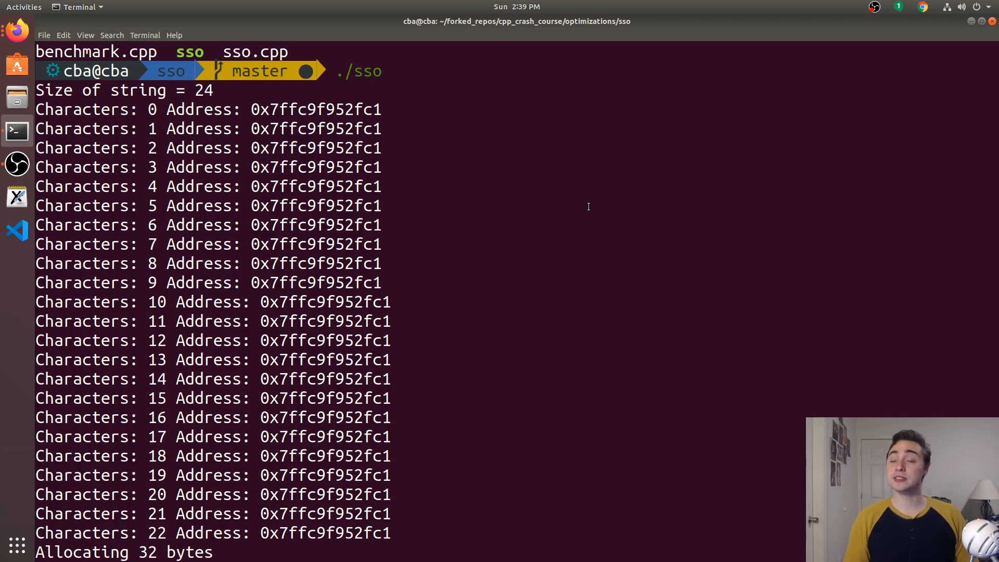
pyautogui.moveTo(497, 146)
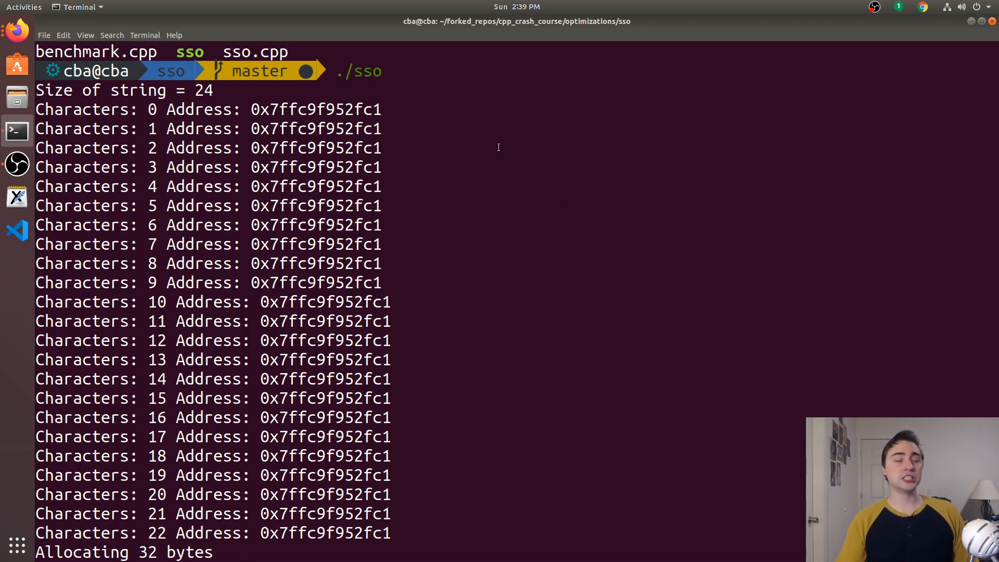
pyautogui.scroll(-3)
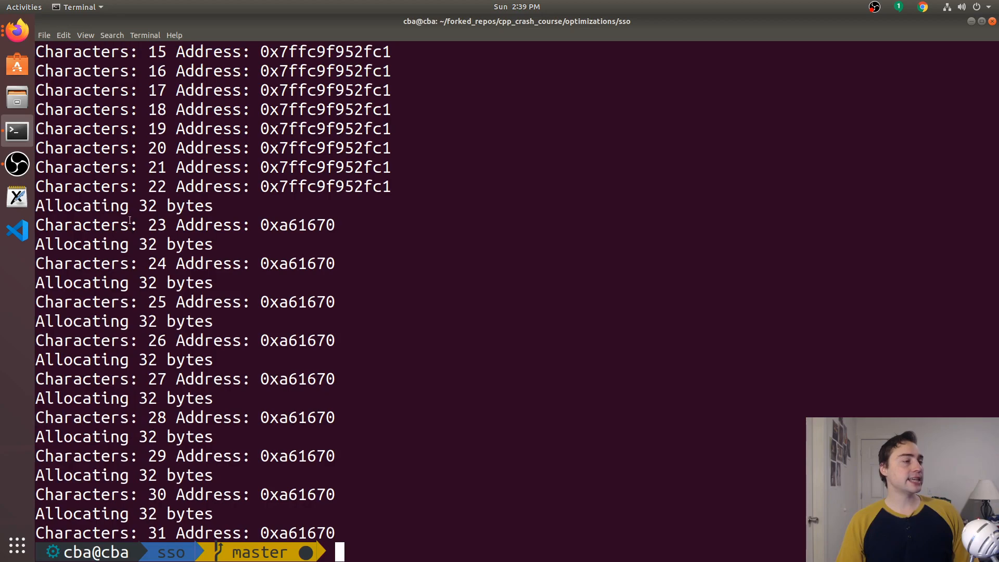
pyautogui.doubleClick(156, 186)
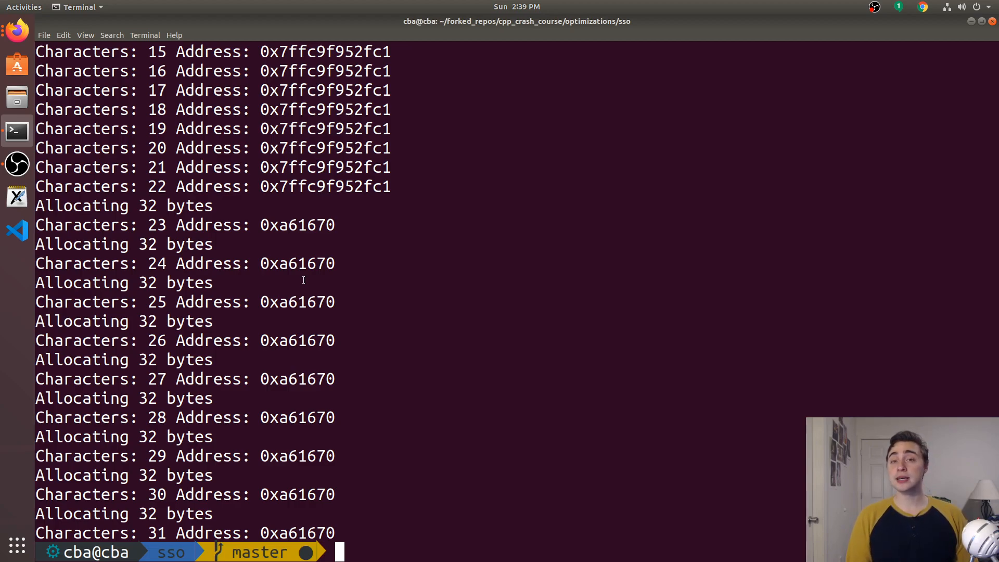
pyautogui.moveTo(542, 342)
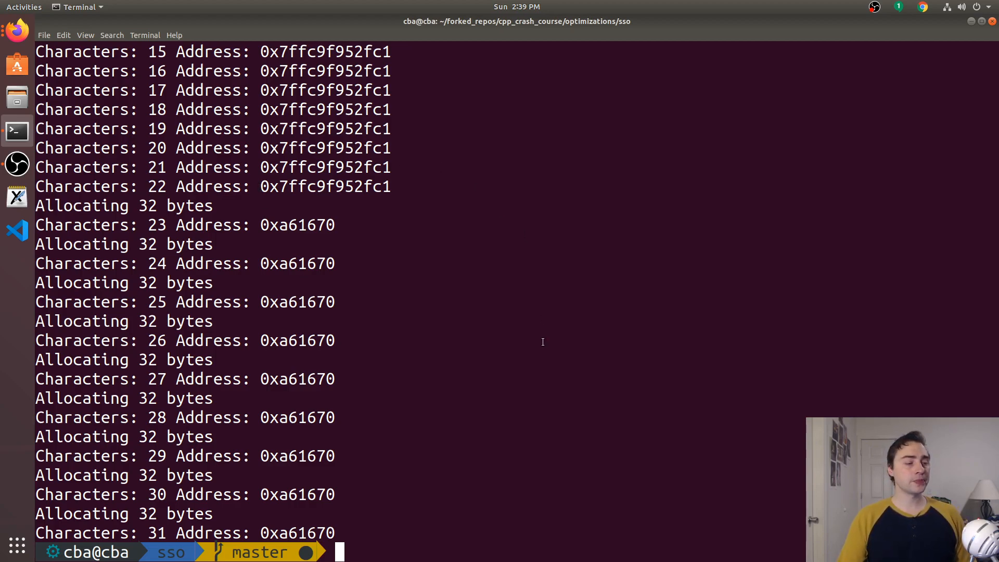
pyautogui.write('rm')
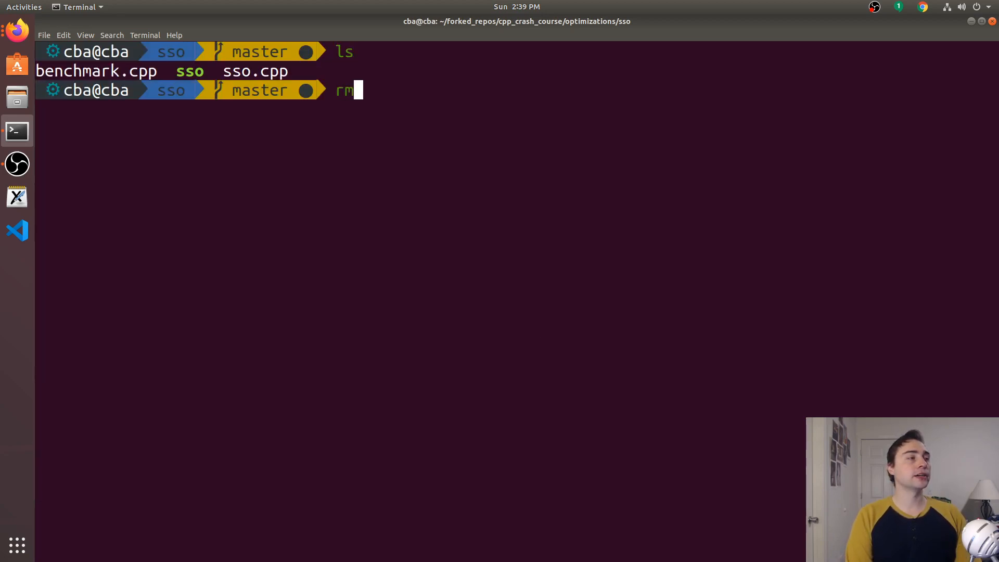
# Review benchmark.cpp in vim, drop the selection, and write it with :wa.
pyautogui.write('vim')
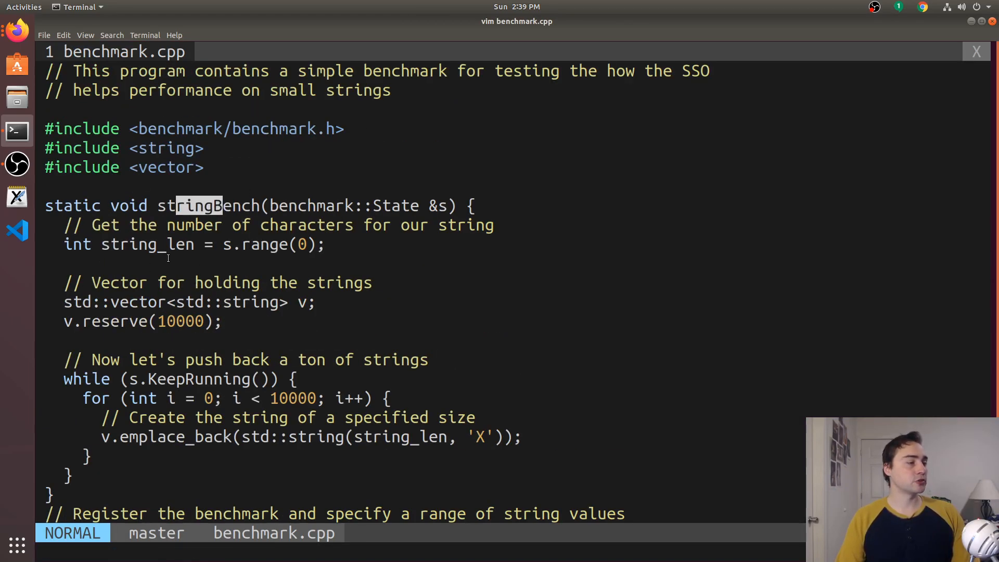
pyautogui.scroll(-3)
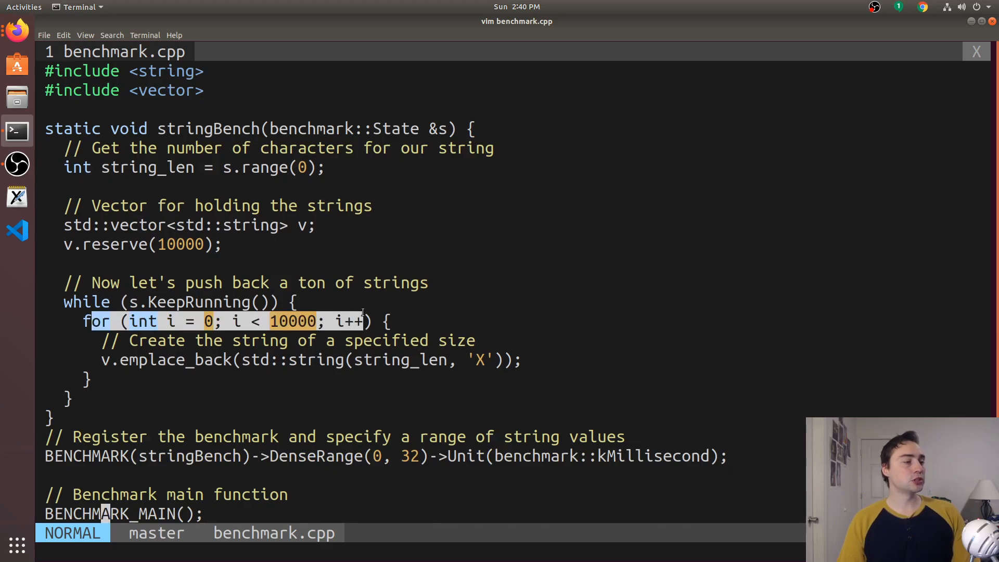
pyautogui.press('j')
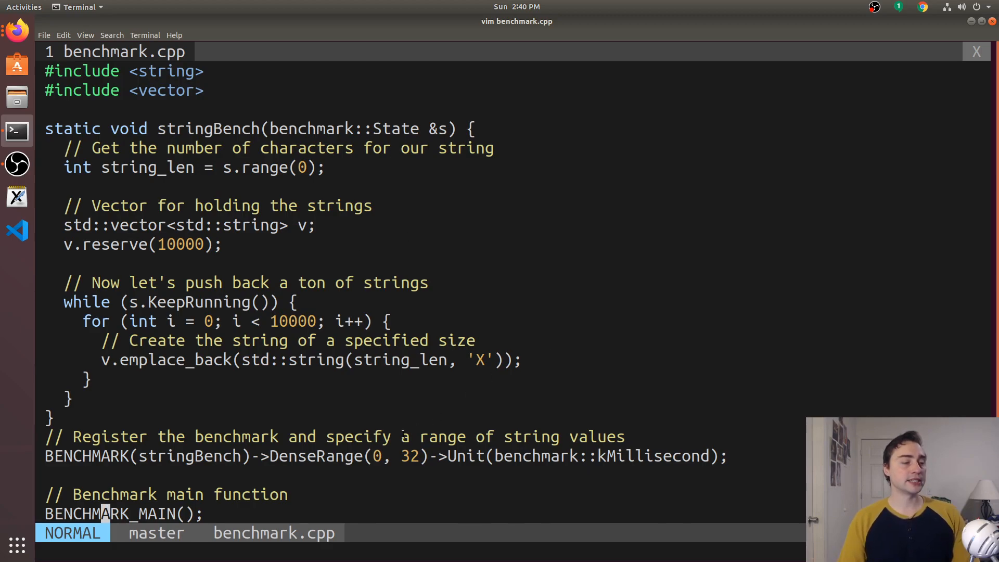
pyautogui.write(':wa')
pyautogui.write('g++ benchmark.cpp')
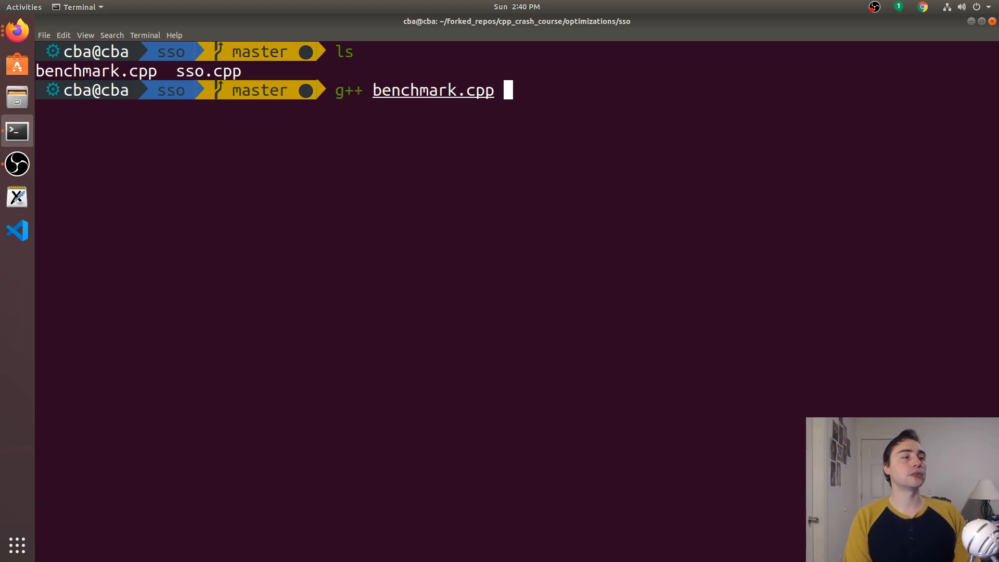
# Compile benchmark.cpp with -lbenchmark -lpthread -O3 into the bench executable.
pyautogui.write('-lbenchmark -lpthread -O3 -o bench')
pyautogui.write('./bench')
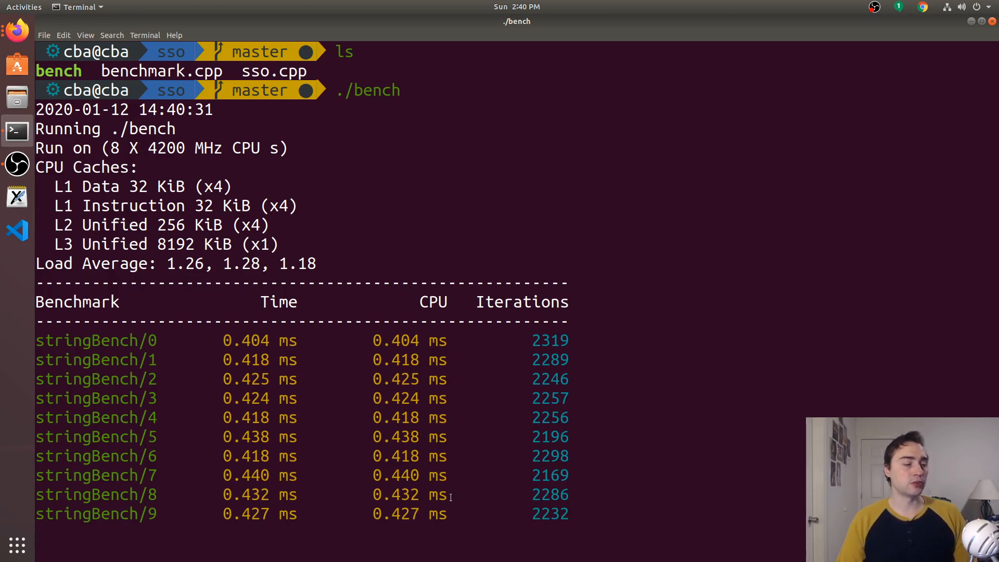
# Scroll through the stringBench/0–32 results, where timings rise from about 0.43 ms at stringBench/16.
pyautogui.scroll(-3)
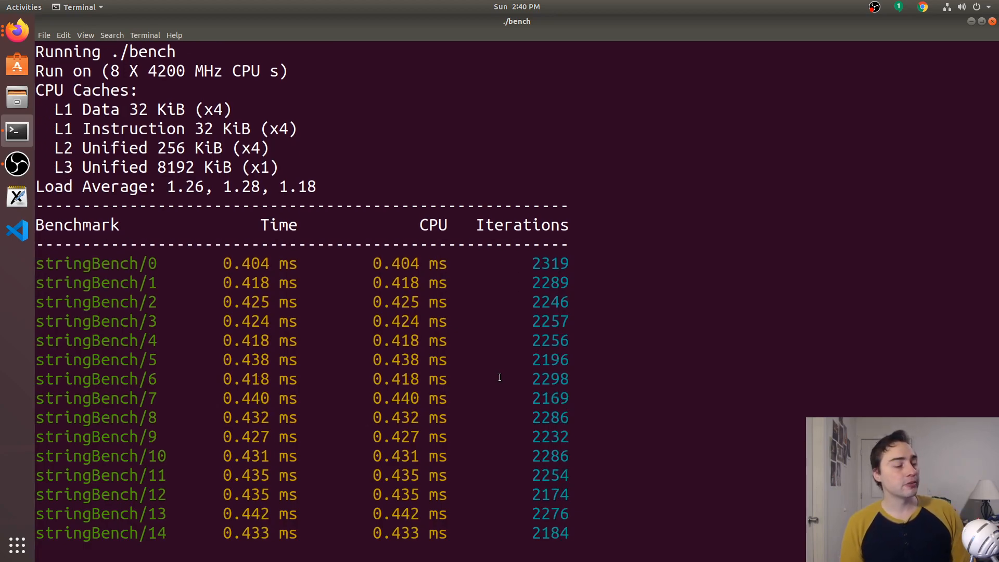
pyautogui.scroll(-3)
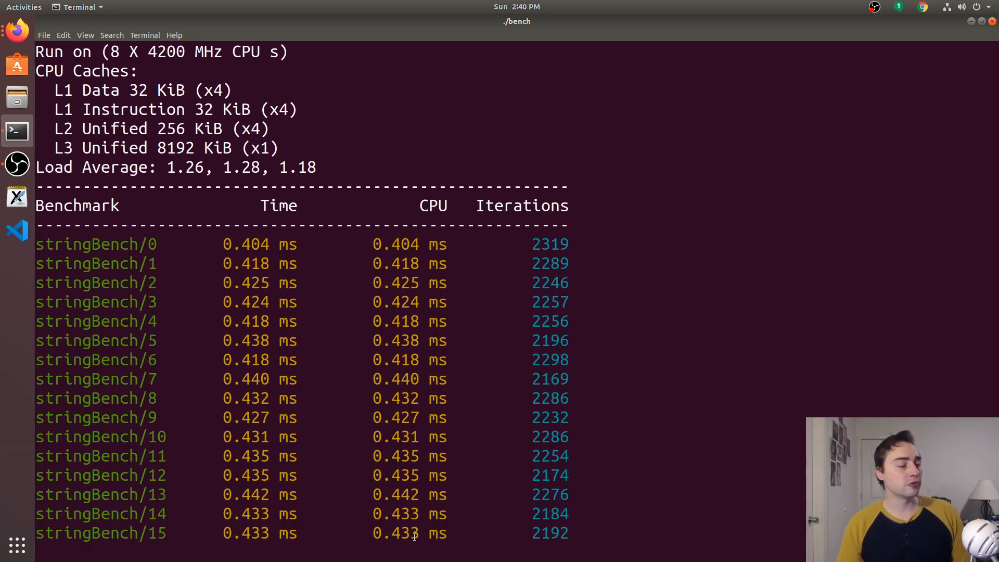
pyautogui.scroll(-3)
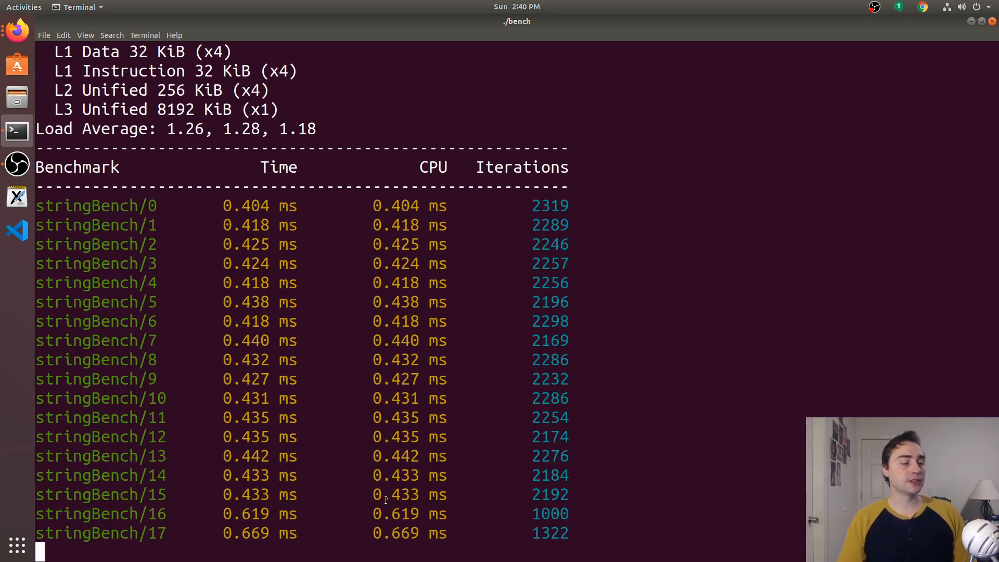
pyautogui.scroll(-3)
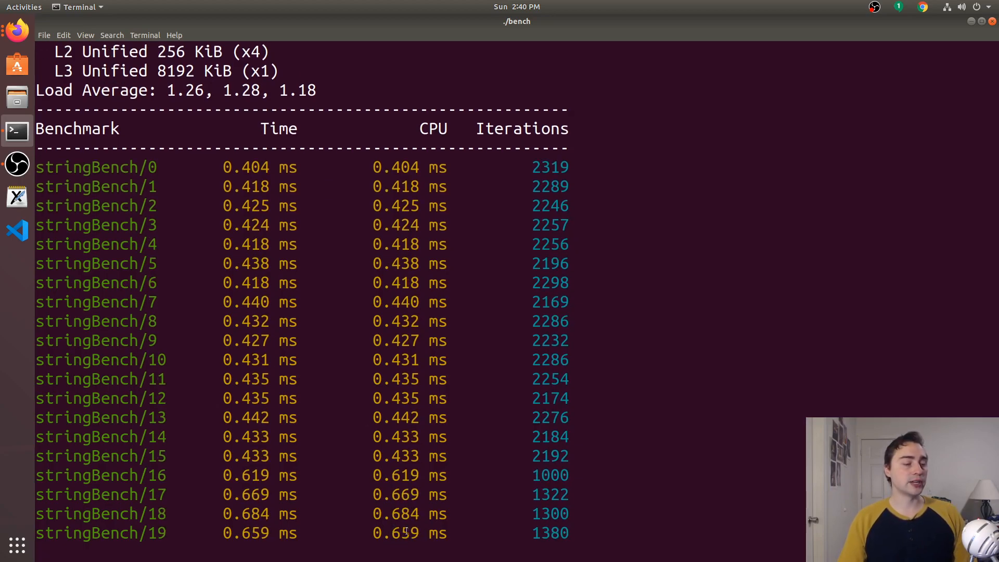
pyautogui.scroll(-3)
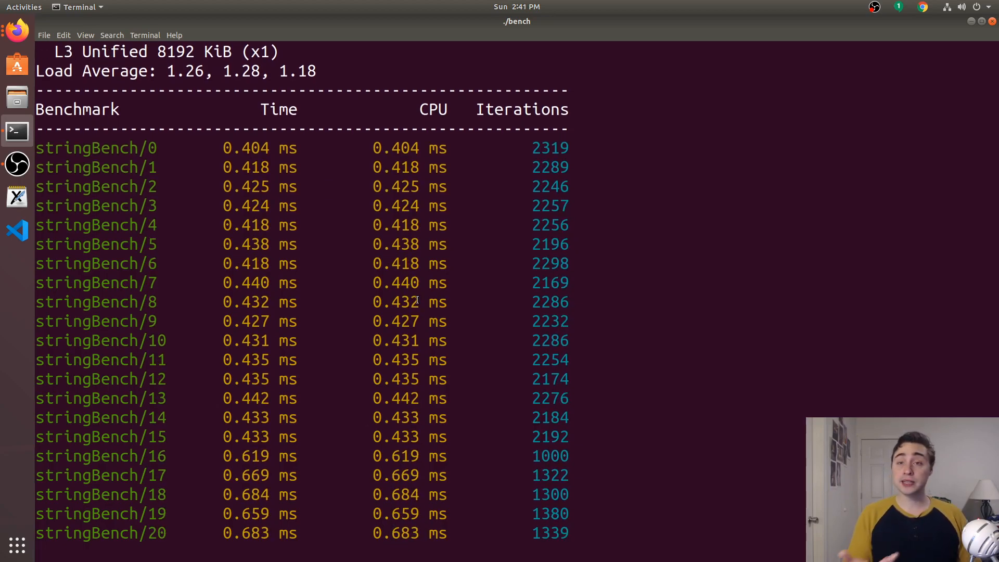
pyautogui.scroll(-3)
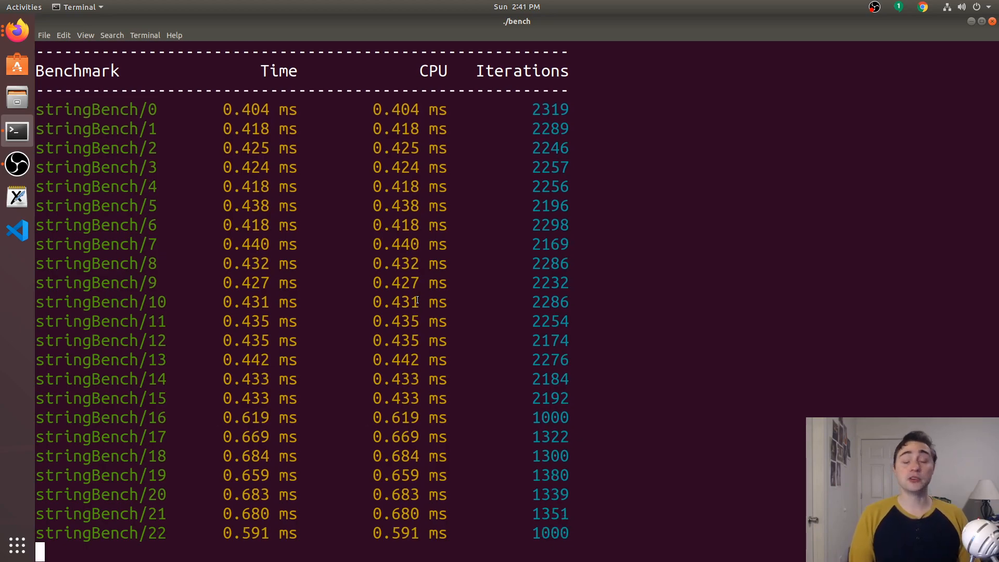
pyautogui.scroll(-3)
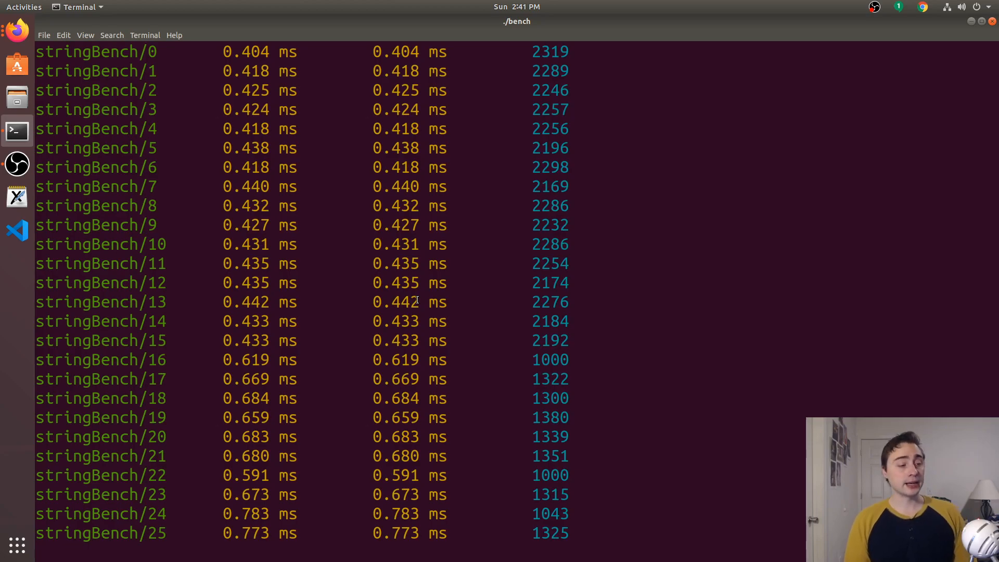
pyautogui.scroll(-3)
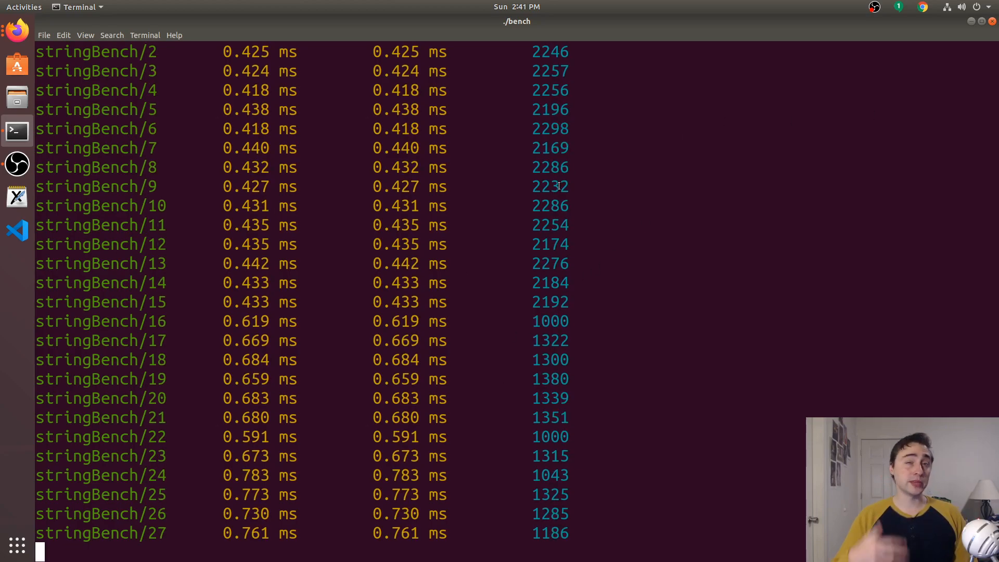
pyautogui.scroll(-3)
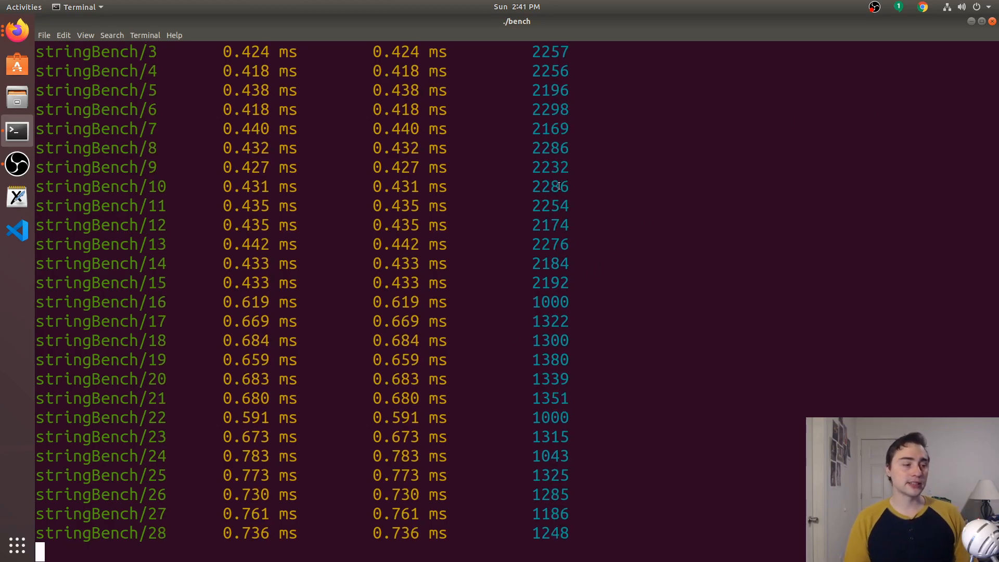
pyautogui.scroll(-3)
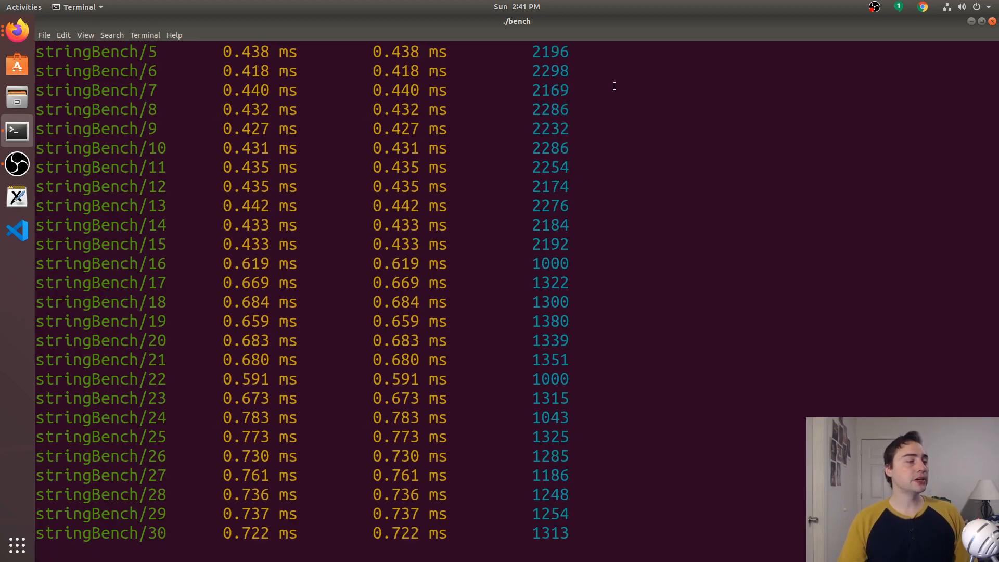
pyautogui.scroll(-3)
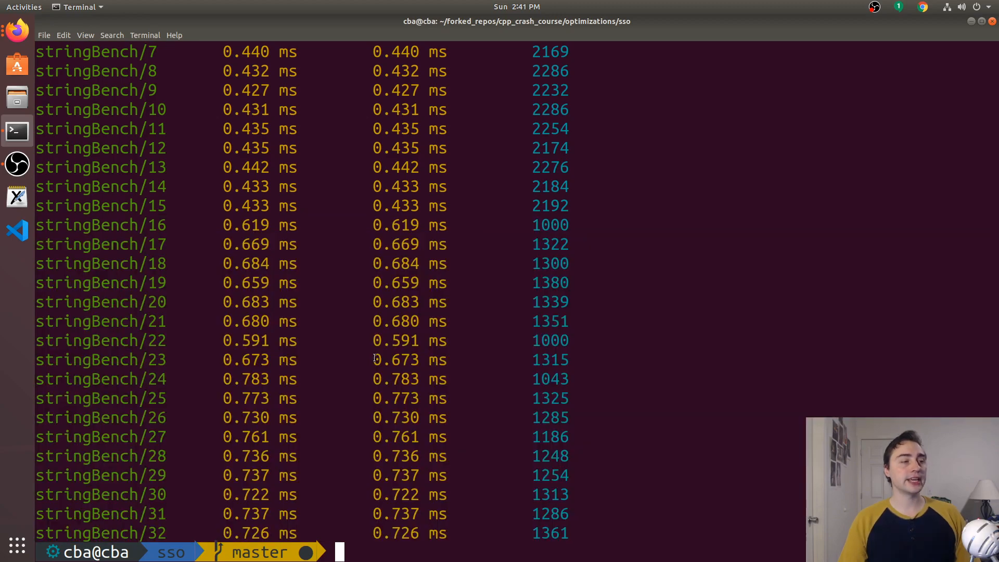
# Run ./bench --benchmark_filter=stringBench/15 --benchmark_min_time=3.
pyautogui.write('./bench')
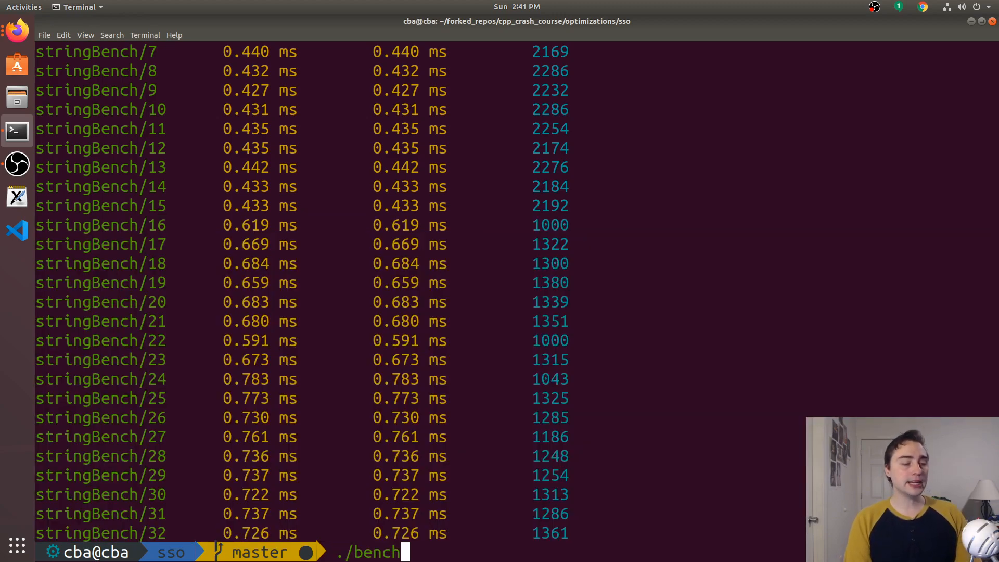
pyautogui.write('--benchmark')
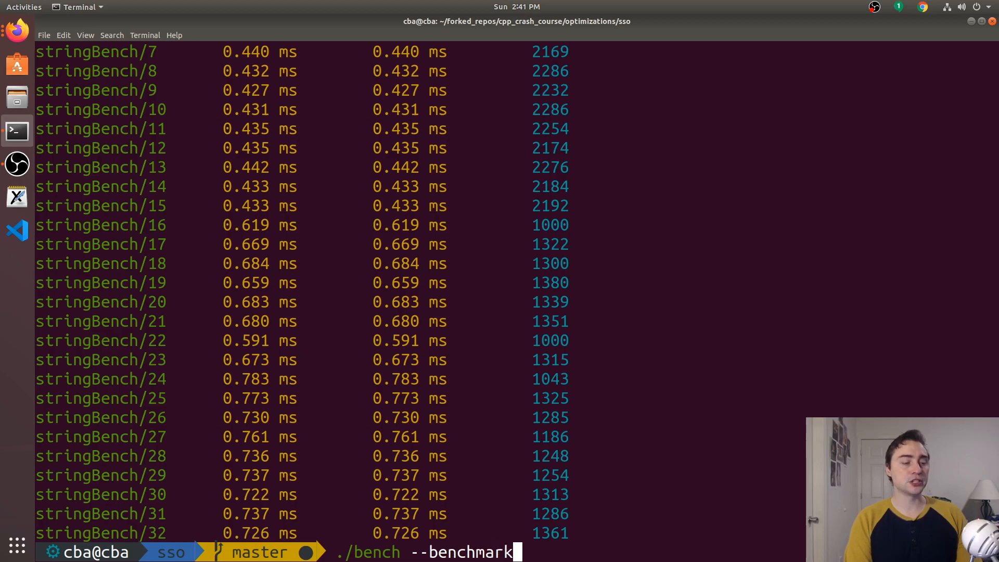
pyautogui.write('_filter')
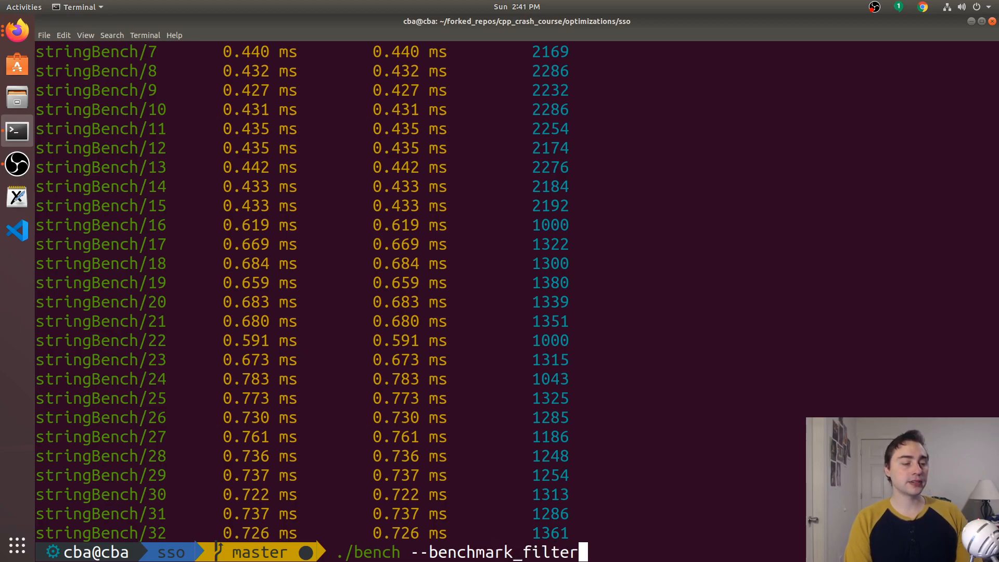
pyautogui.doubleClick(100, 205)
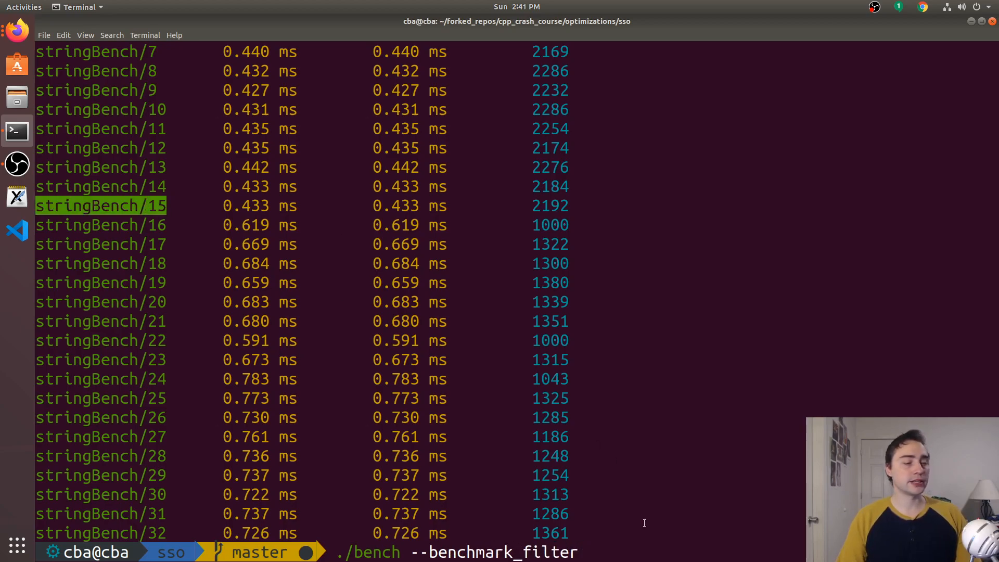
pyautogui.write('stringBench/15')
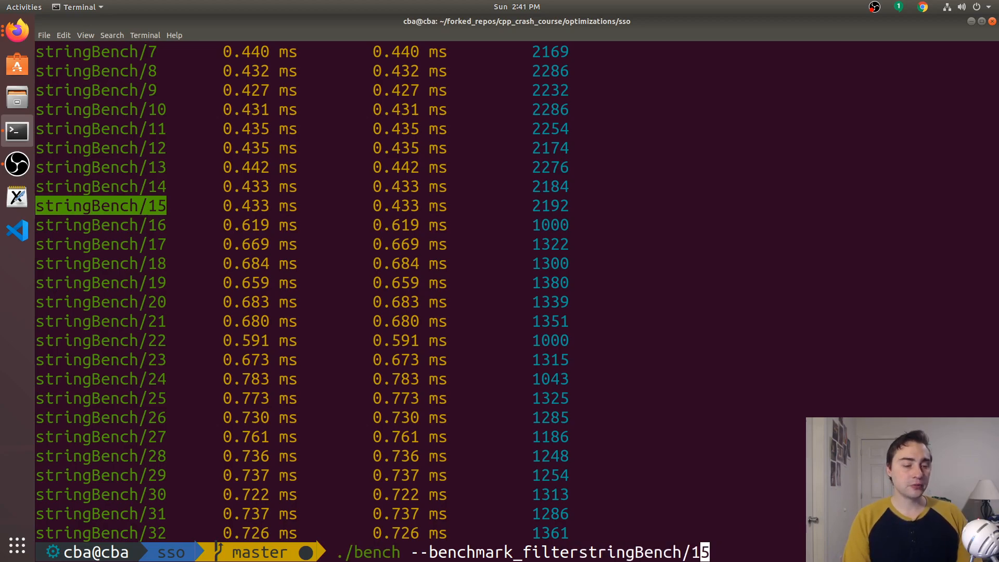
pyautogui.write('=')
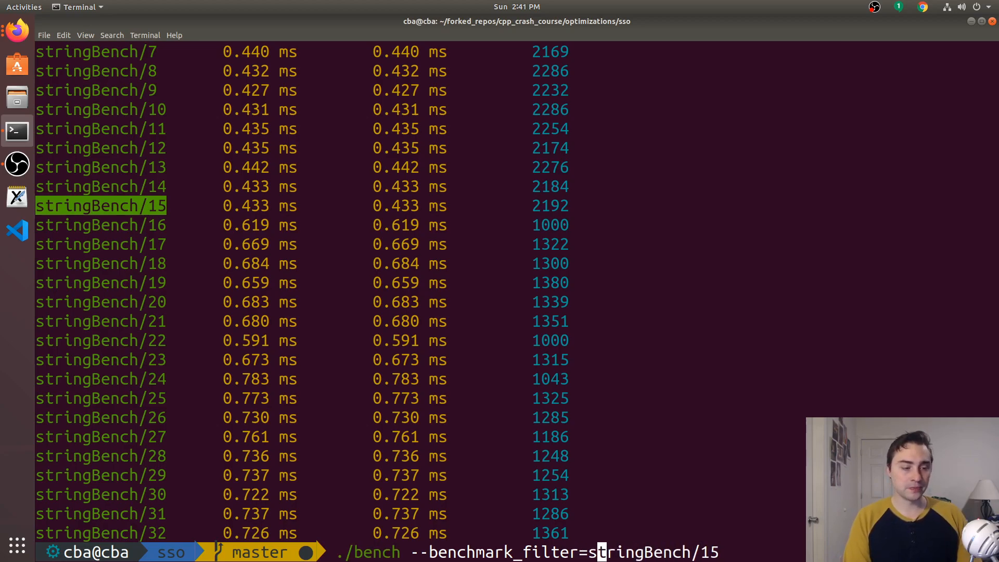
pyautogui.write('--benchma')
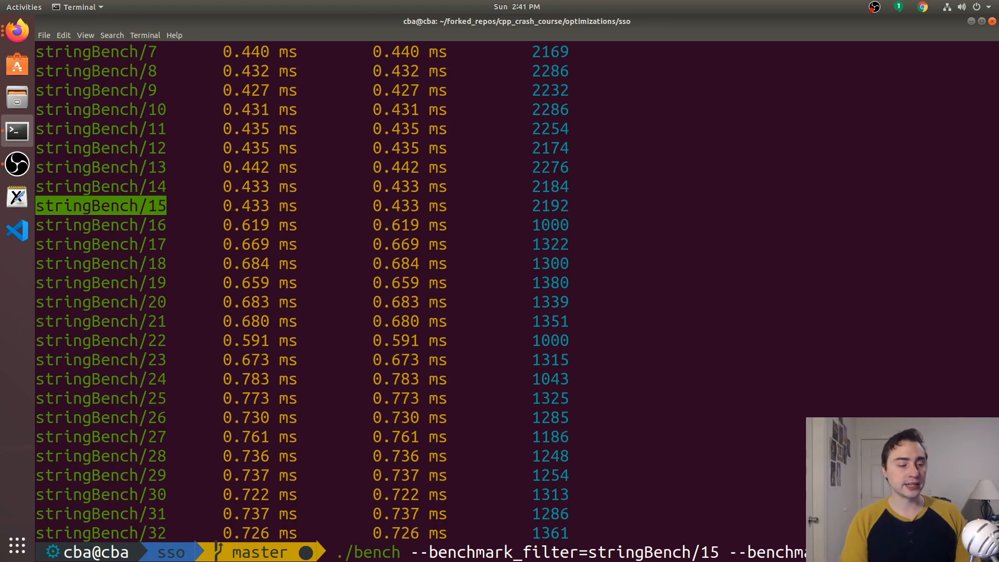
pyautogui.press('Return')
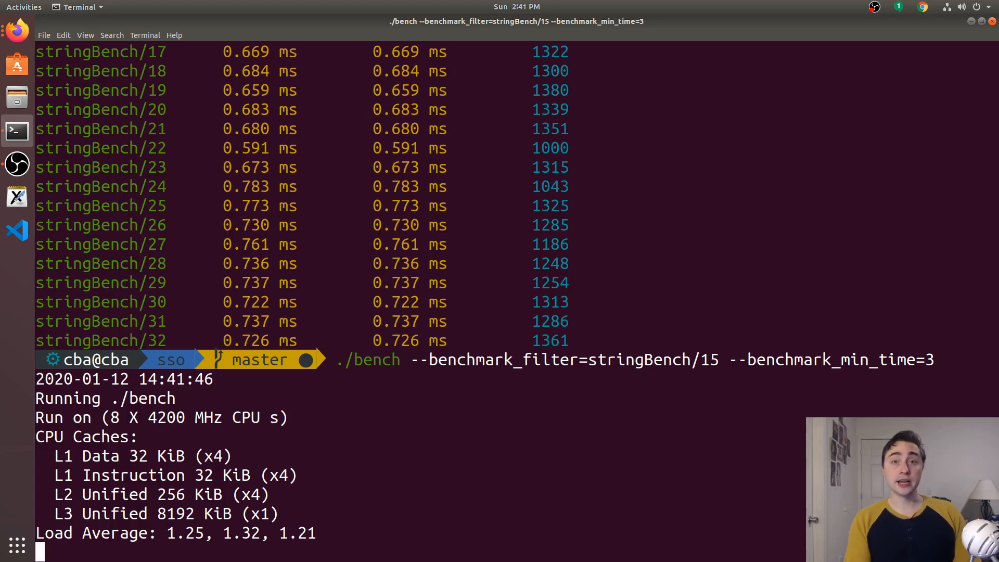
# Scroll the filtered results: stringBench/15 at 0.353 ms versus stringBench/16 at 0.627 ms.
pyautogui.scroll(-3)
pyautogui.write('./bench --benchmark_filter=stringBench/16 --benchmark_min_time=3')
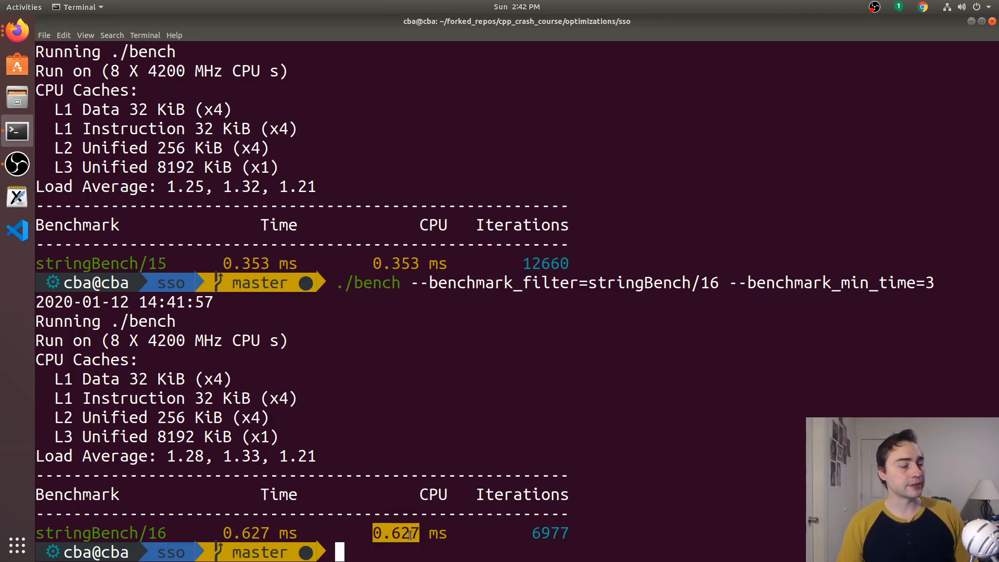
pyautogui.moveTo(427, 378)
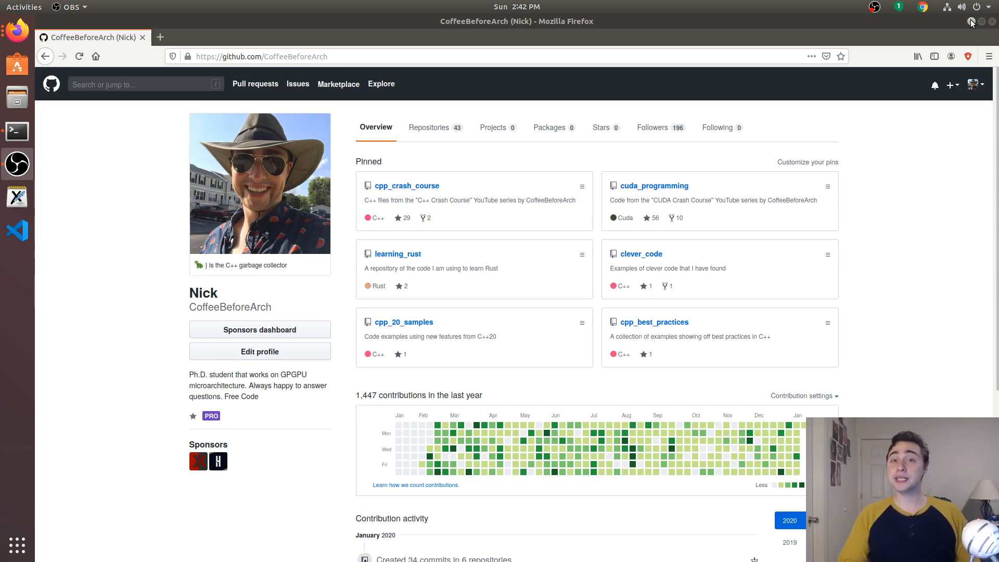
pyautogui.moveTo(820, 195)
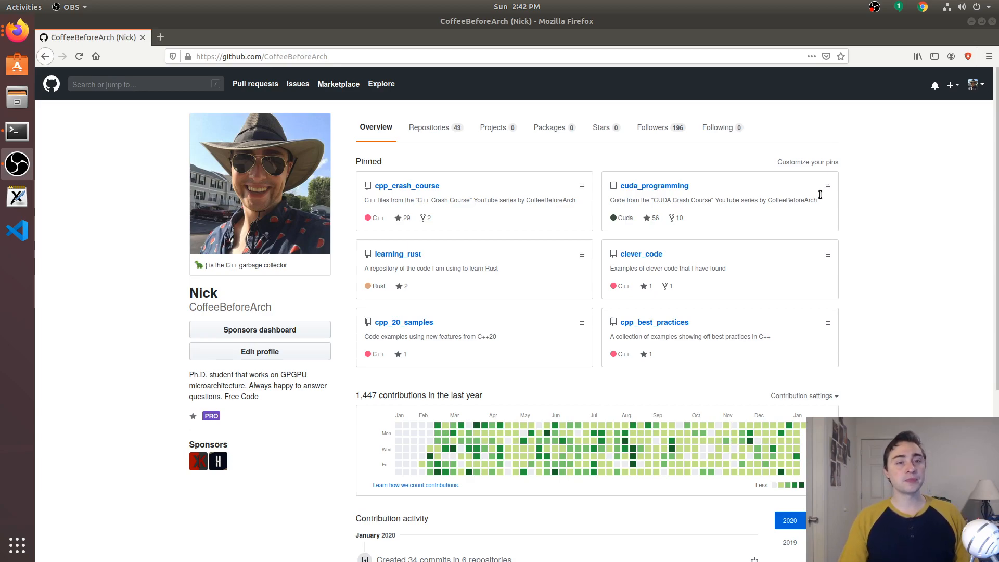